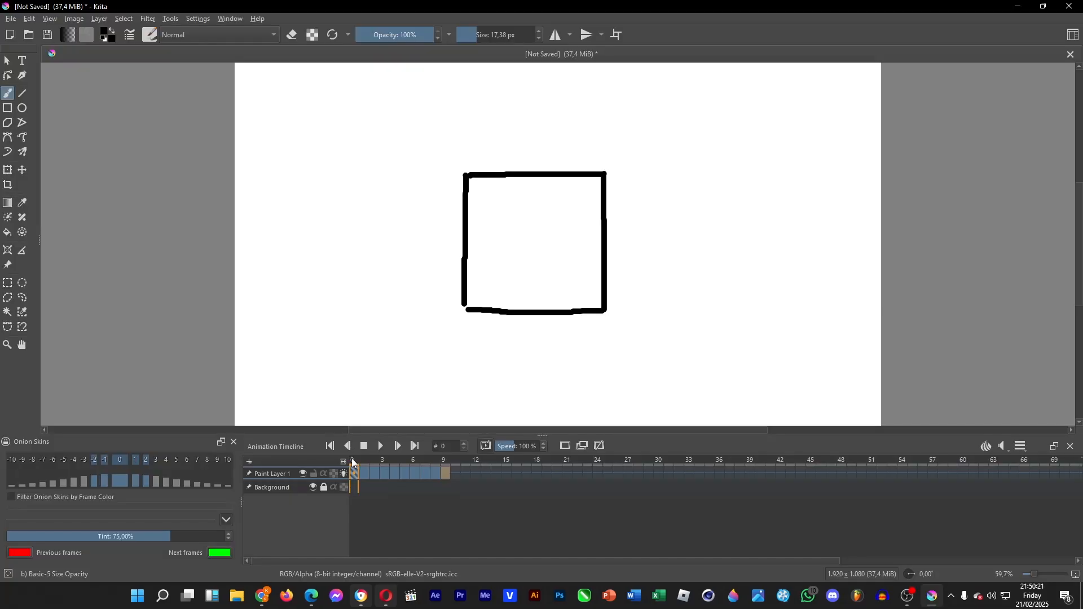
Play the square-to-cube animation, stop it, then play and stop it once more.
{"action": "left_click", "coordinate": [380, 445]}
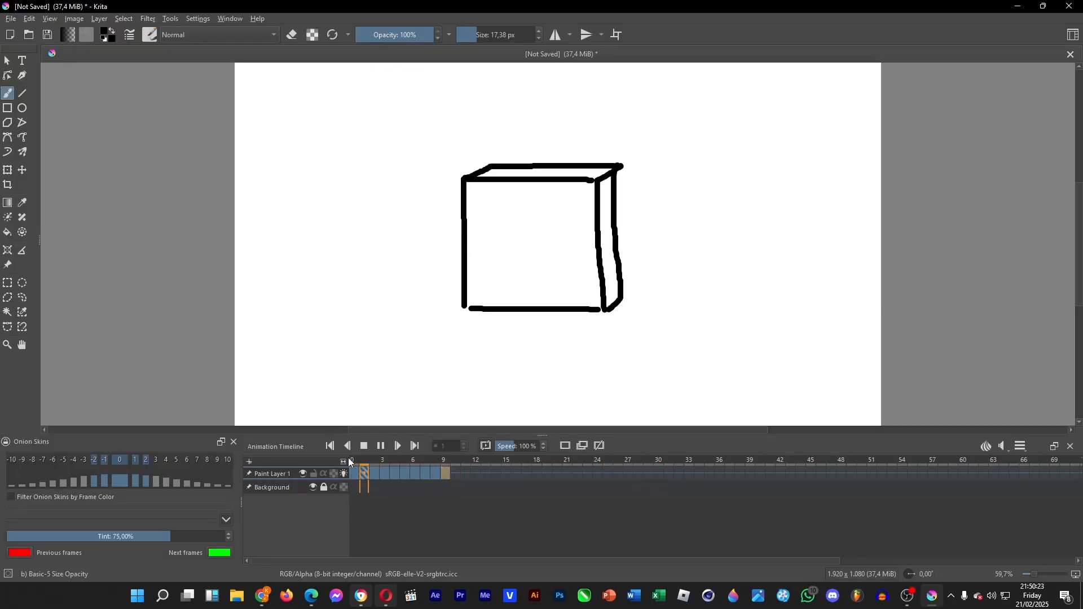
{"action": "left_click", "coordinate": [351, 461]}
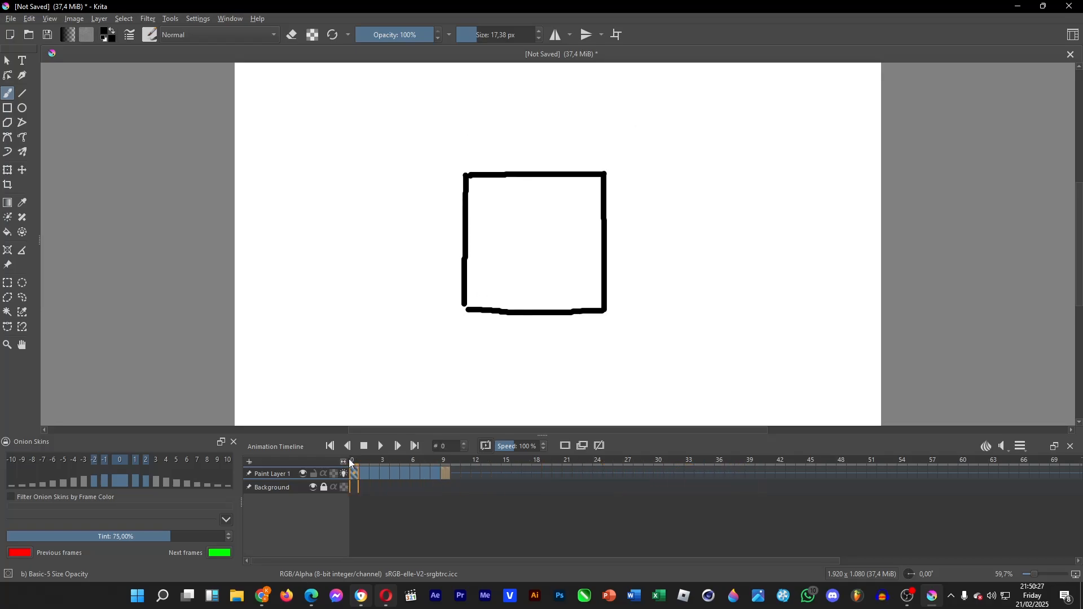
{"action": "left_click", "coordinate": [380, 446]}
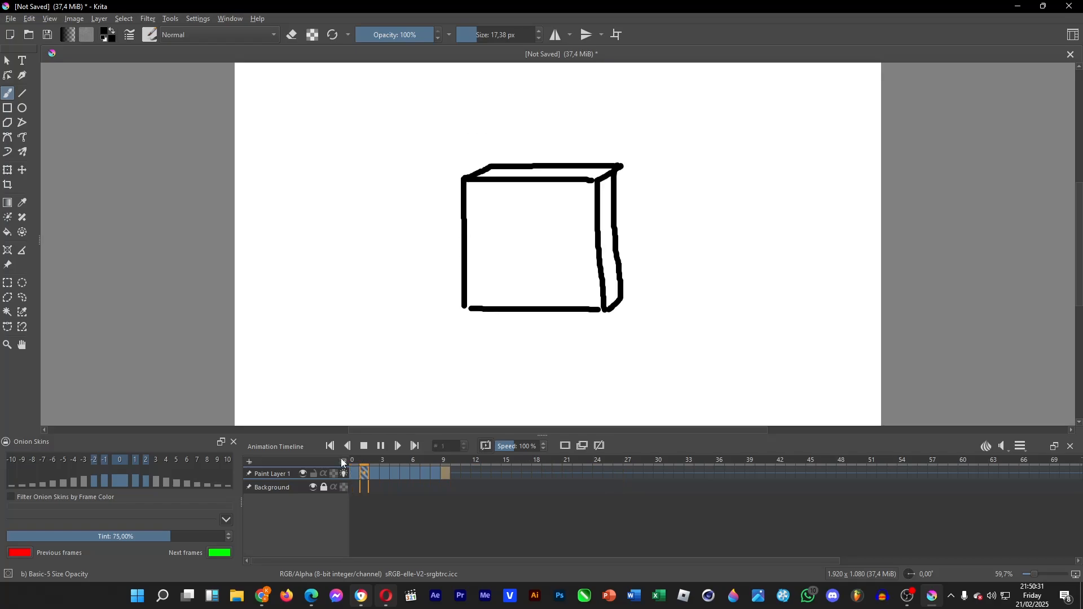
{"action": "left_click", "coordinate": [373, 461]}
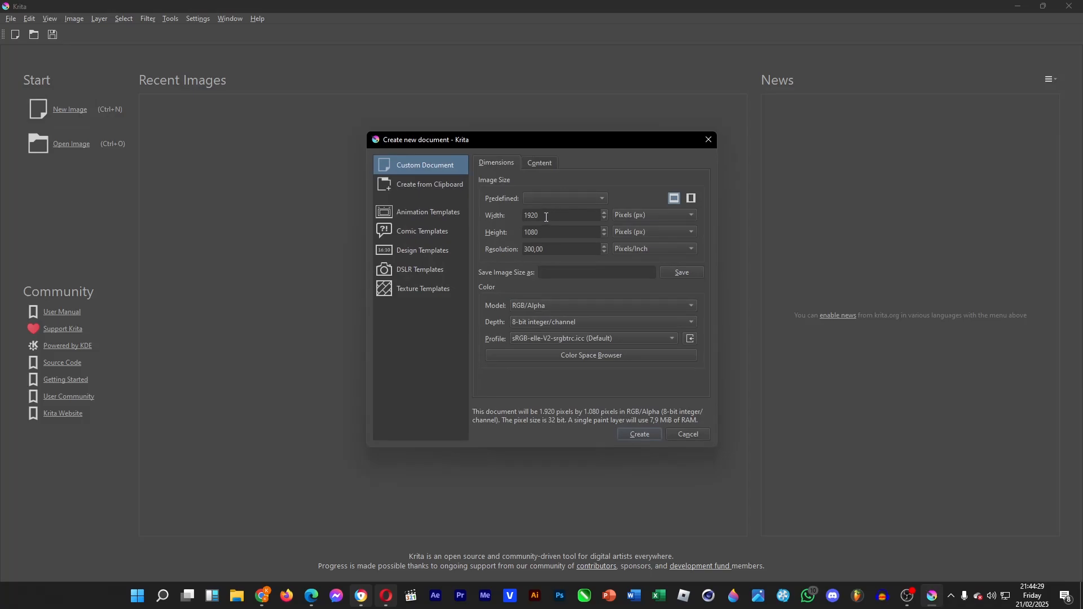
{"action": "mouse_move", "coordinate": [553, 231]}
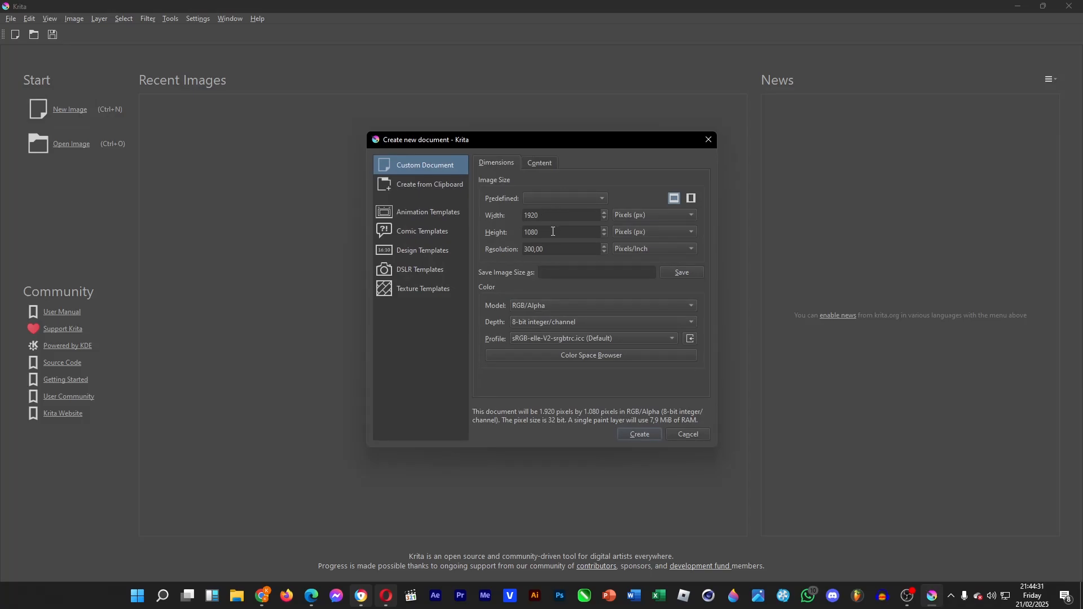
Create the 1920×1080 px, 300 ppi document from the new-document dialog.
{"action": "left_click", "coordinate": [637, 434]}
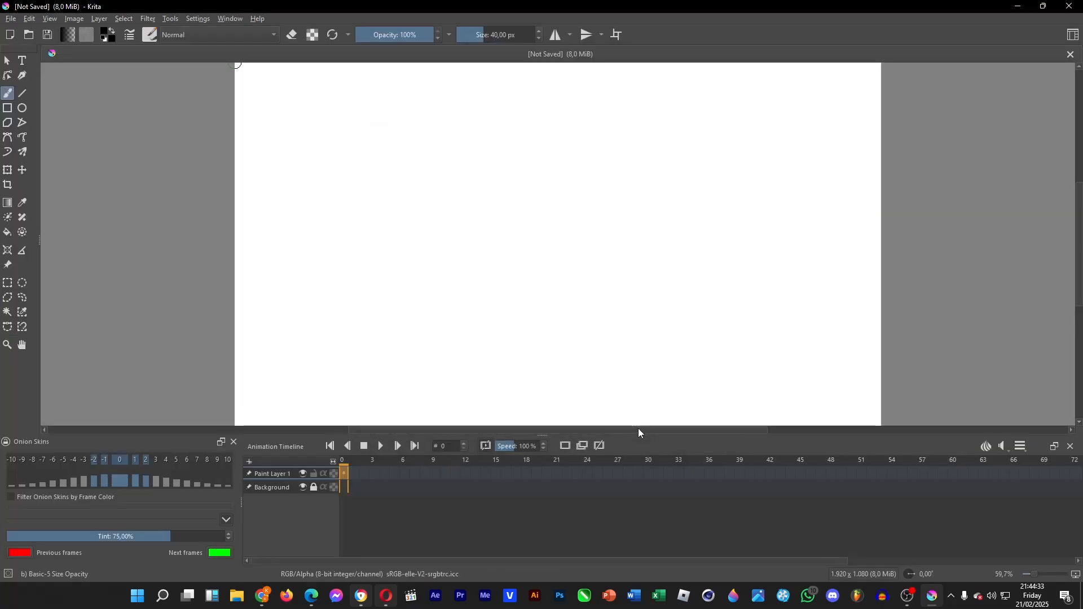
{"action": "left_click", "coordinate": [198, 18]}
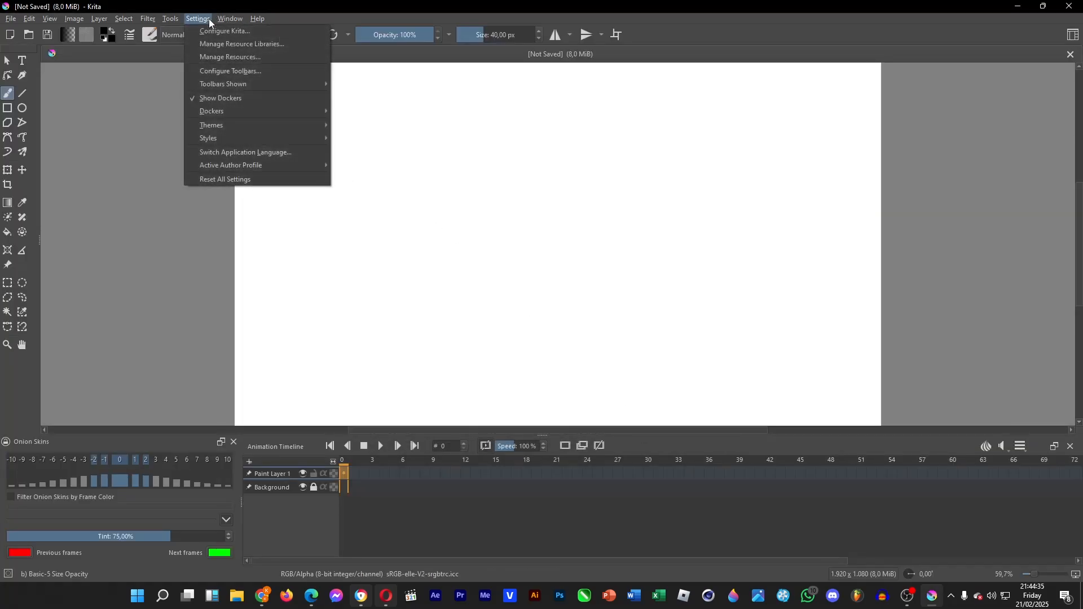
{"action": "mouse_move", "coordinate": [212, 110]}
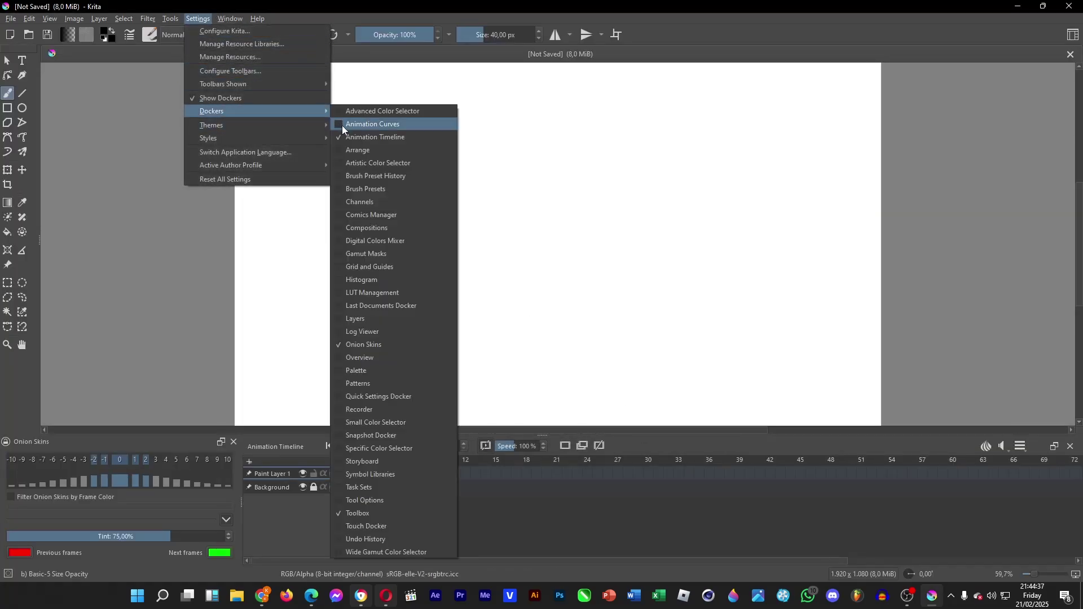
{"action": "mouse_move", "coordinate": [368, 344]}
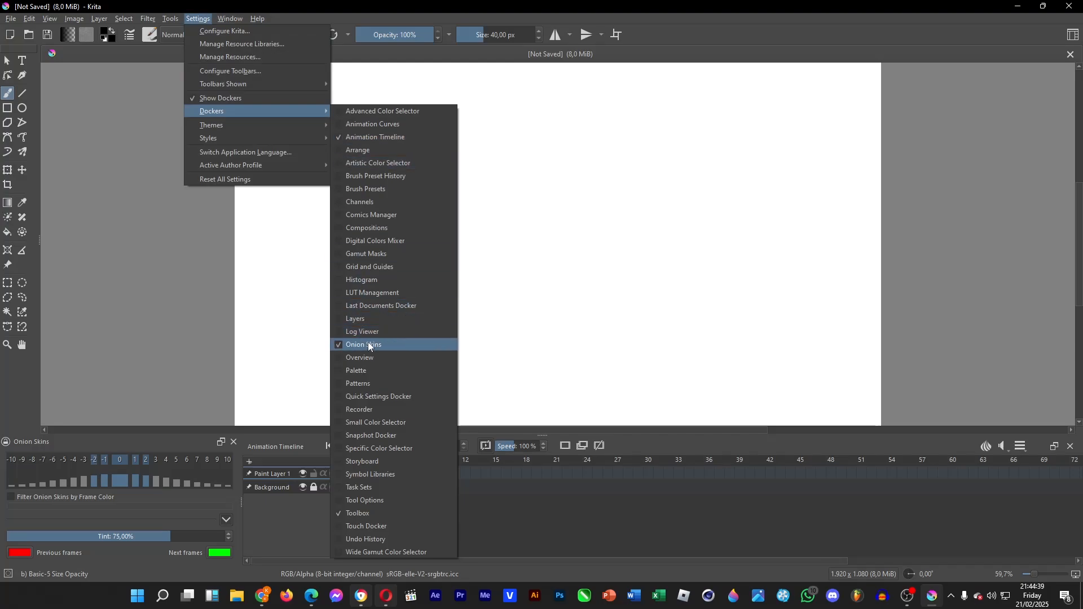
{"action": "left_click", "coordinate": [363, 344]}
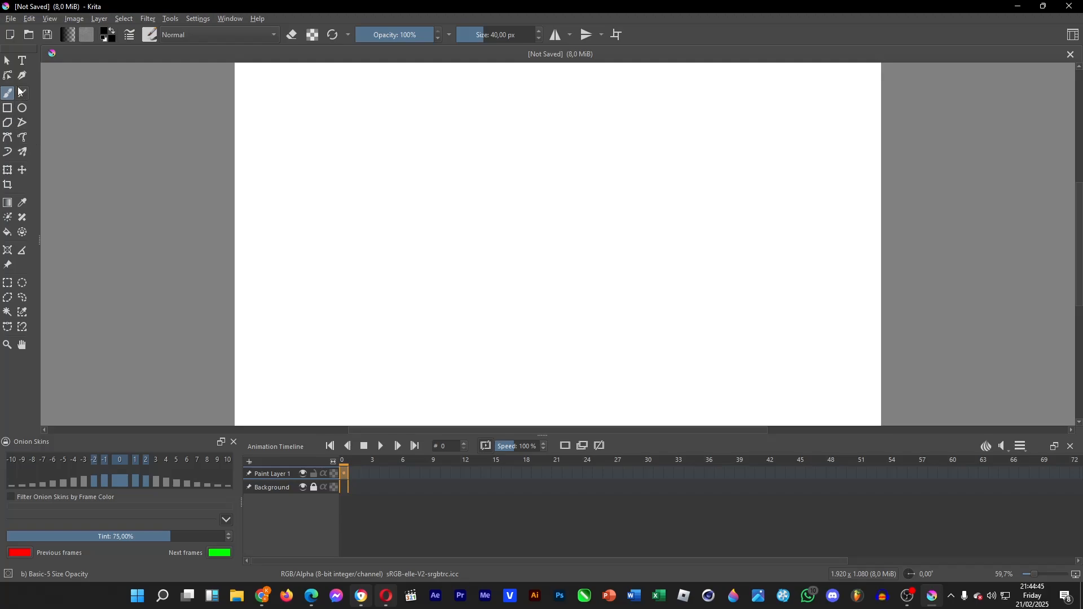
{"action": "mouse_move", "coordinate": [9, 92]}
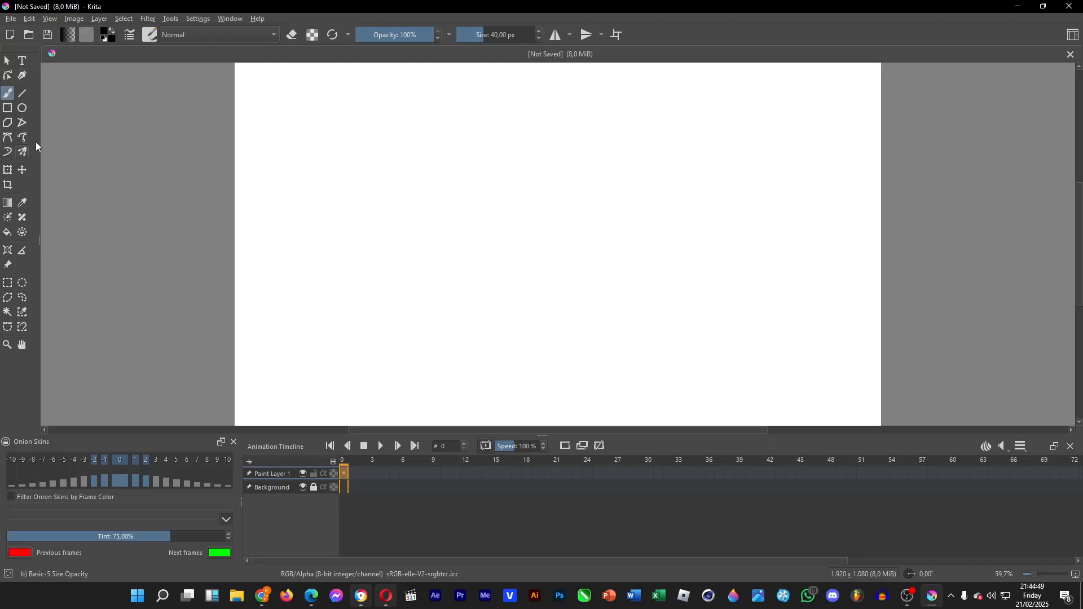
Draw a thick black square outline in the middle of frame 0 with the freehand brush.
{"action": "left_click", "coordinate": [218, 35]}
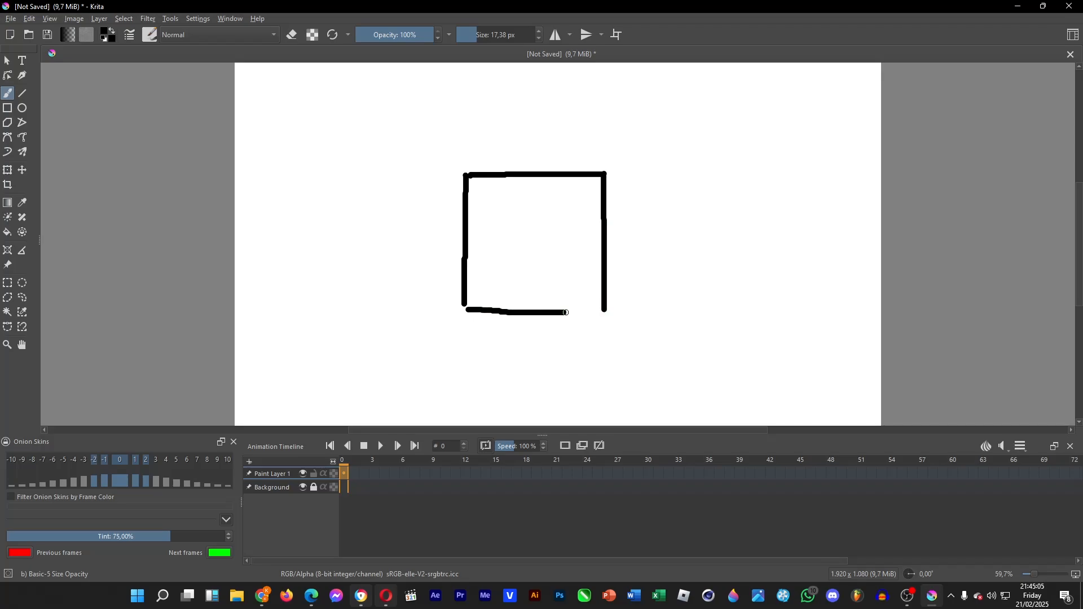
Close the square's open bottom edge and add a blank frame at frame 1.
{"action": "right_click", "coordinate": [343, 474]}
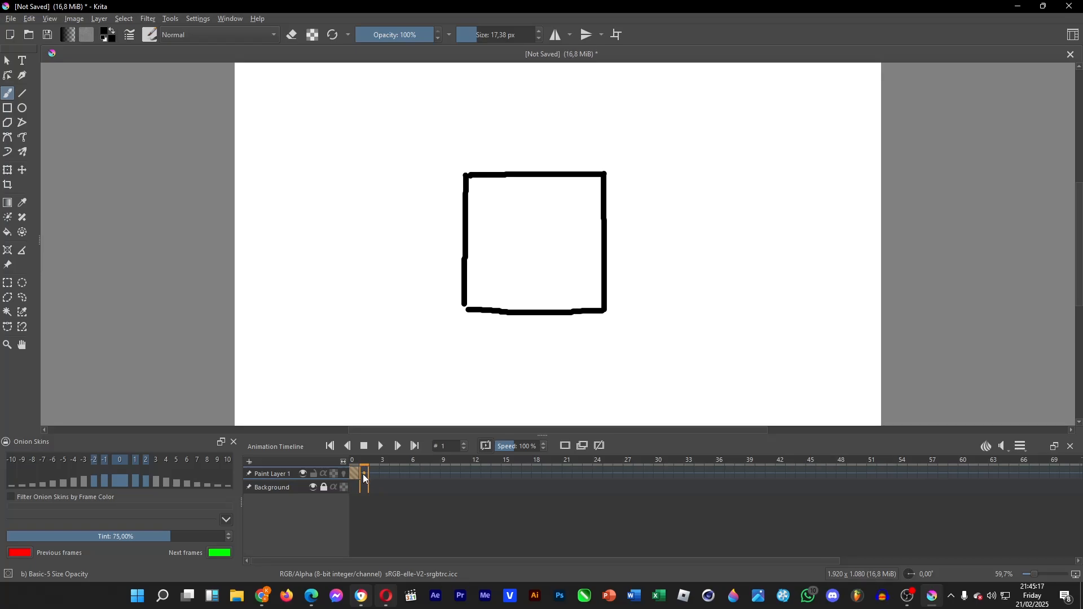
{"action": "right_click", "coordinate": [363, 474]}
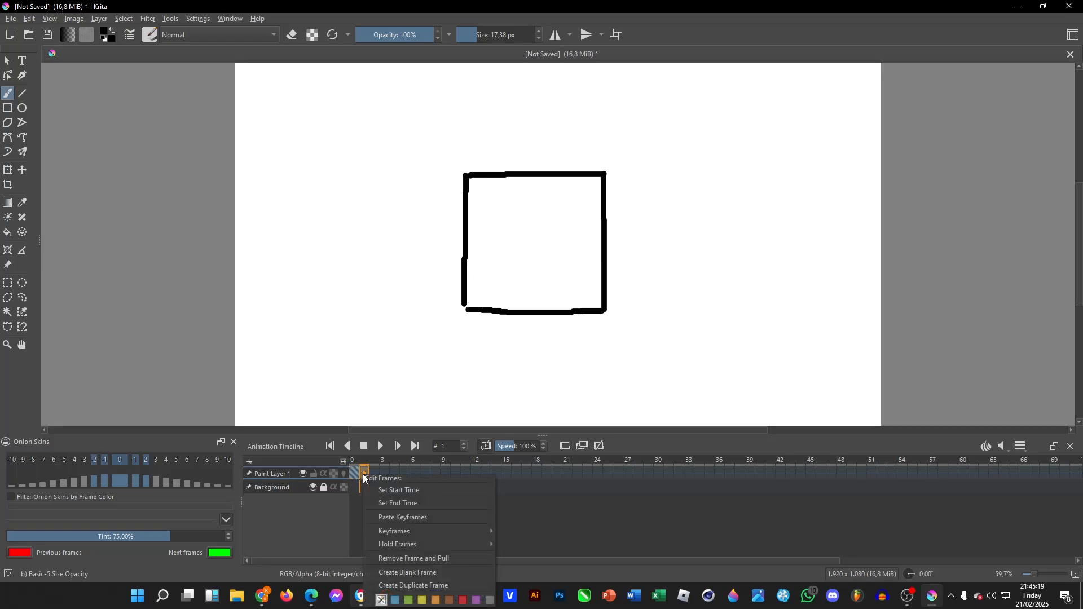
{"action": "left_click", "coordinate": [407, 572]}
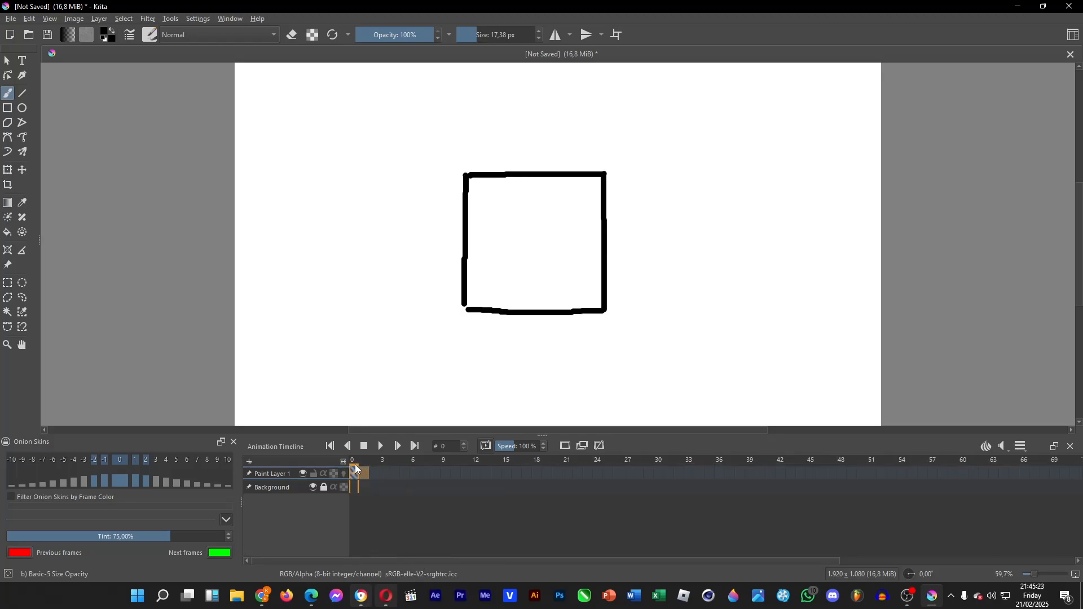
Check the new empty frame 1, then return to frame 0 with the square.
{"action": "left_click", "coordinate": [363, 459]}
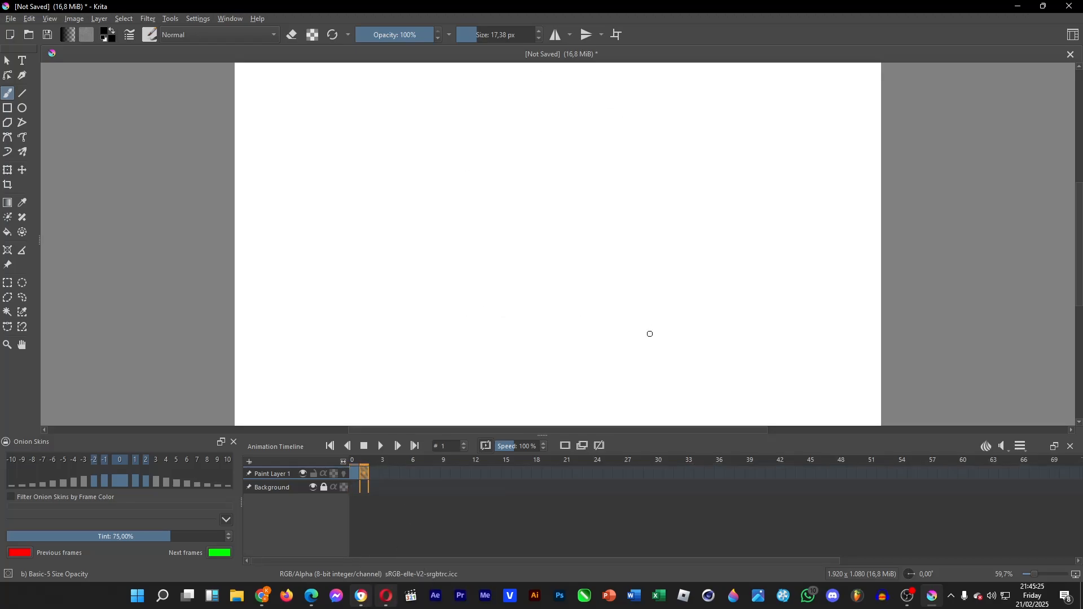
{"action": "mouse_move", "coordinate": [578, 245]}
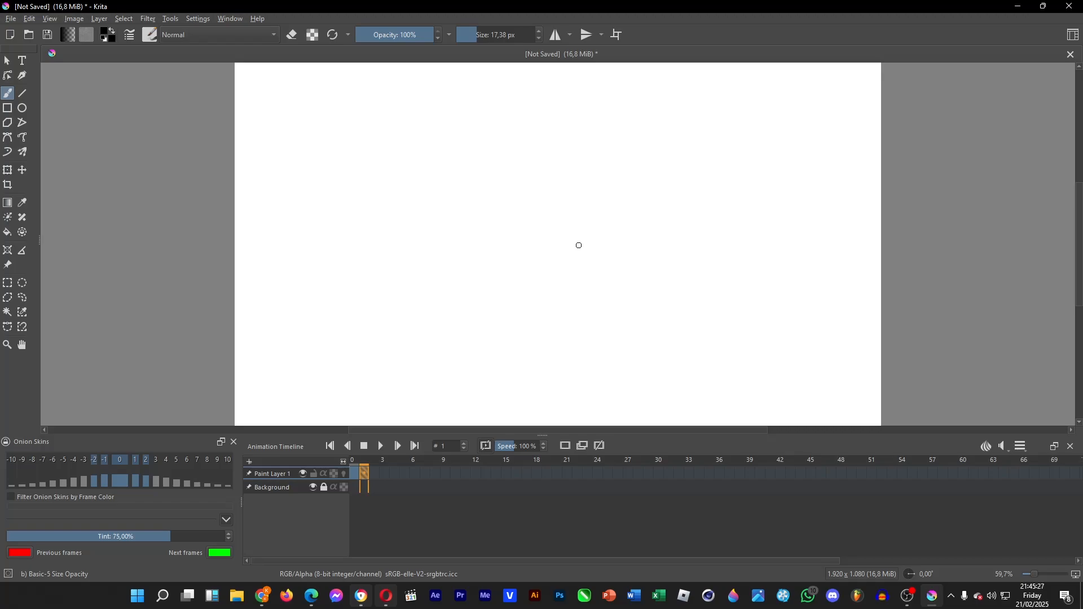
{"action": "mouse_move", "coordinate": [735, 300]}
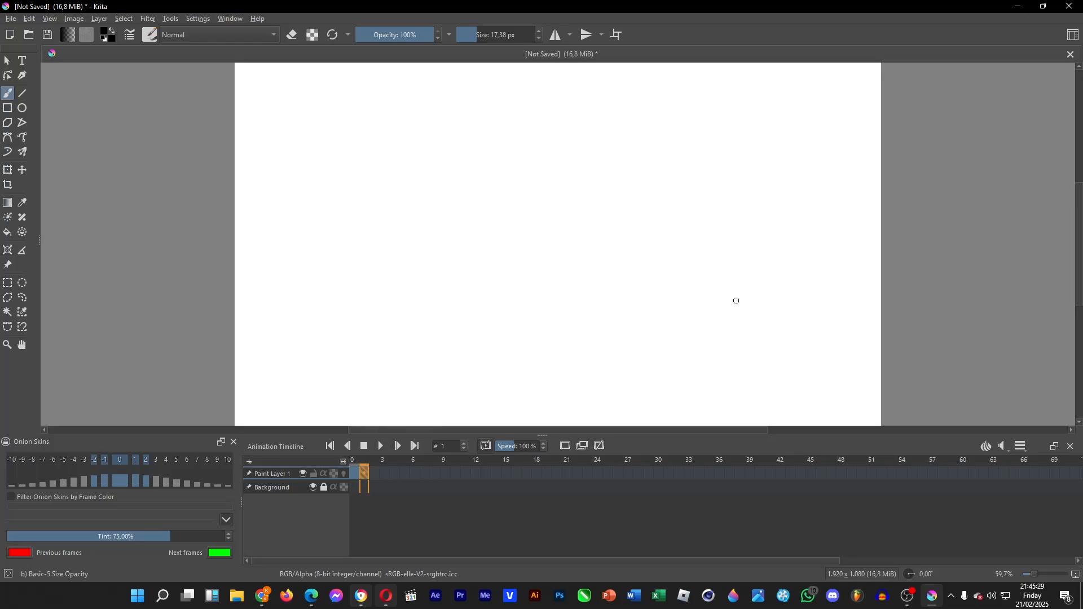
{"action": "mouse_move", "coordinate": [397, 376]}
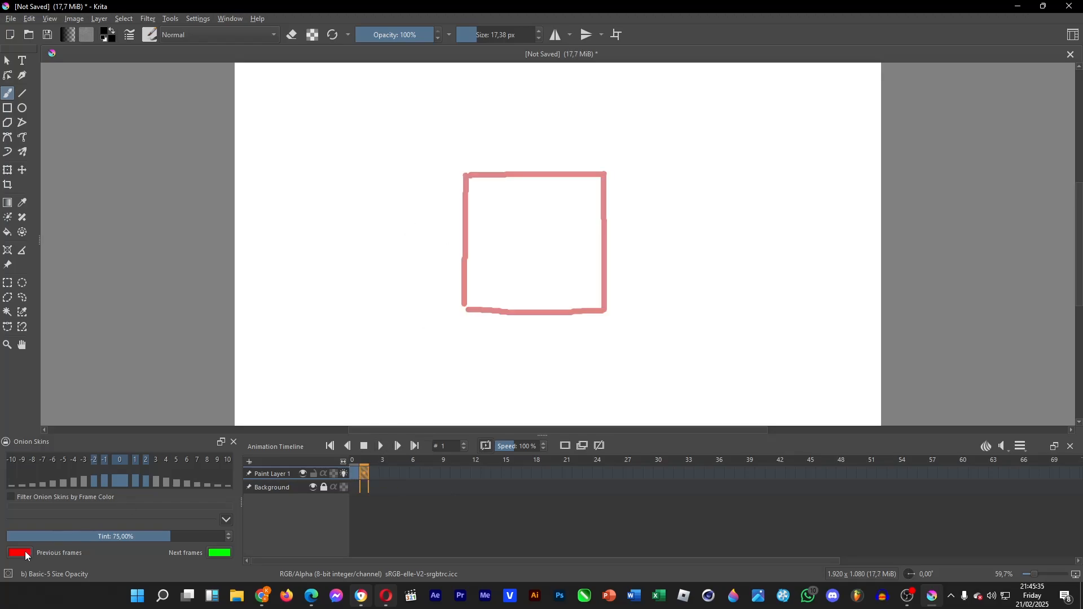
{"action": "mouse_move", "coordinate": [162, 554]}
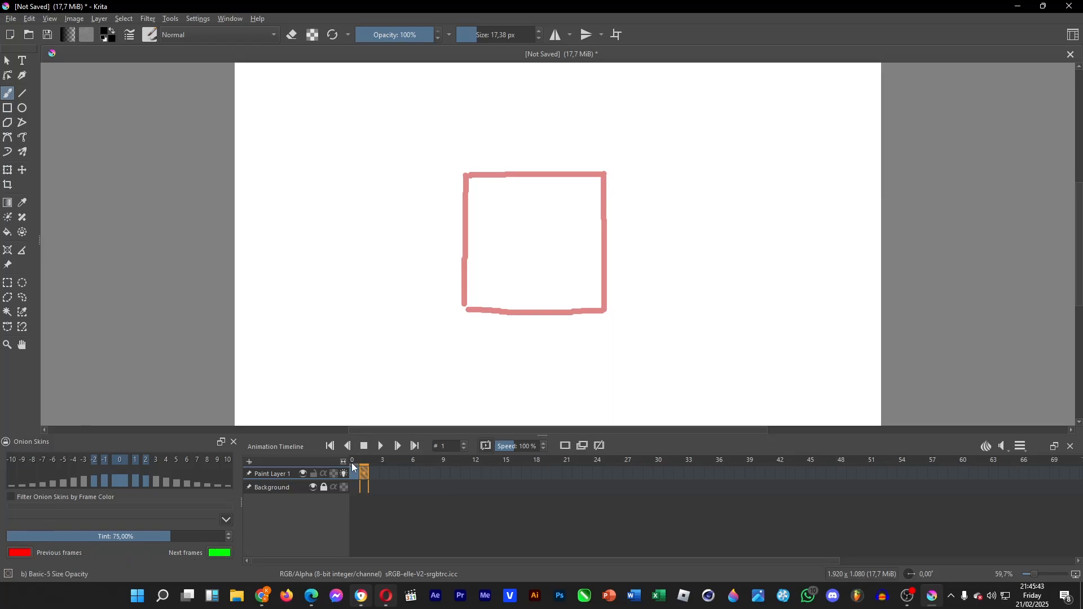
{"action": "left_click", "coordinate": [351, 460]}
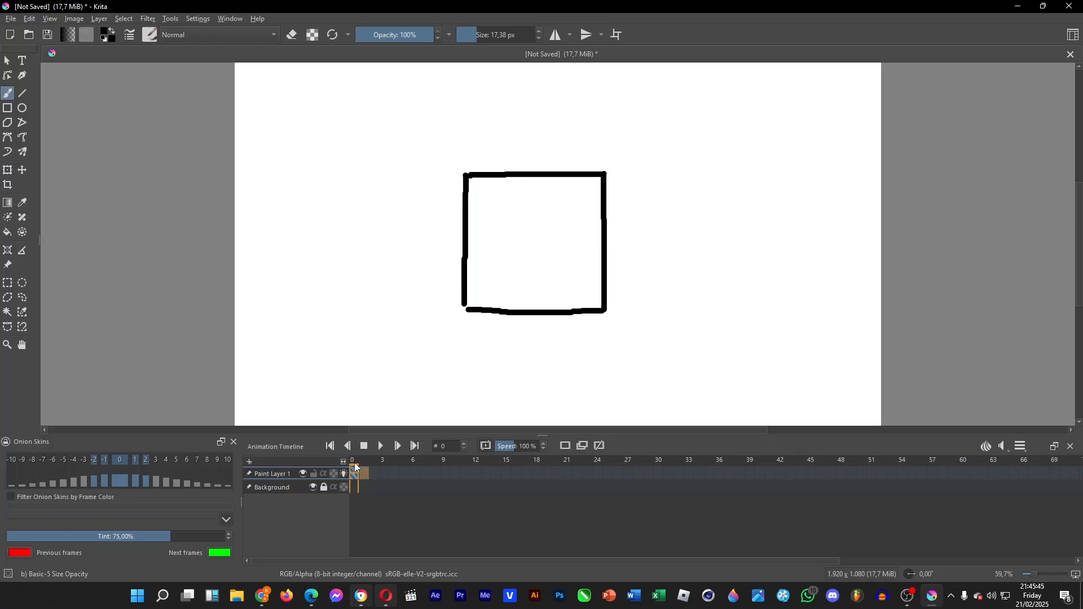
On frame 1, paint the square with top and right sides over the onion skin.
{"action": "left_click", "coordinate": [363, 460]}
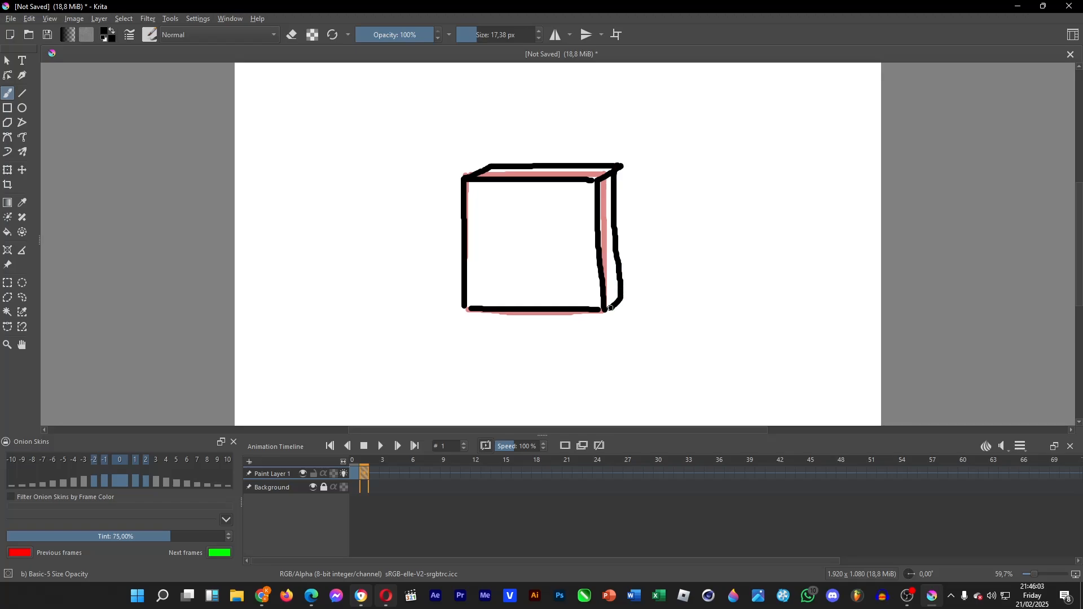
Add a blank frame at frame 2 for drawing the deeper cube.
{"action": "right_click", "coordinate": [364, 473]}
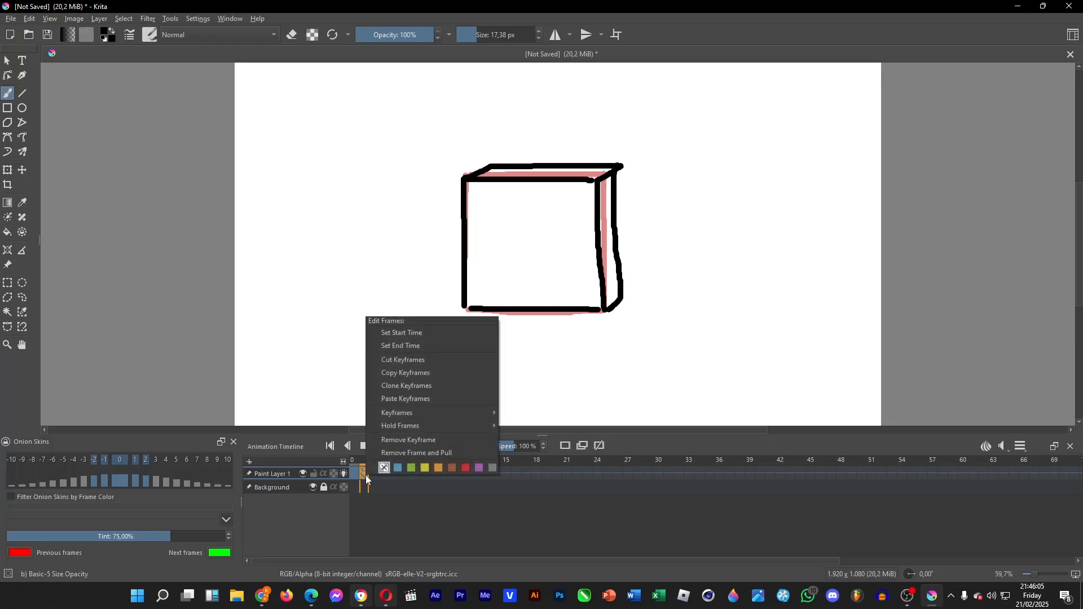
{"action": "left_click", "coordinate": [407, 439]}
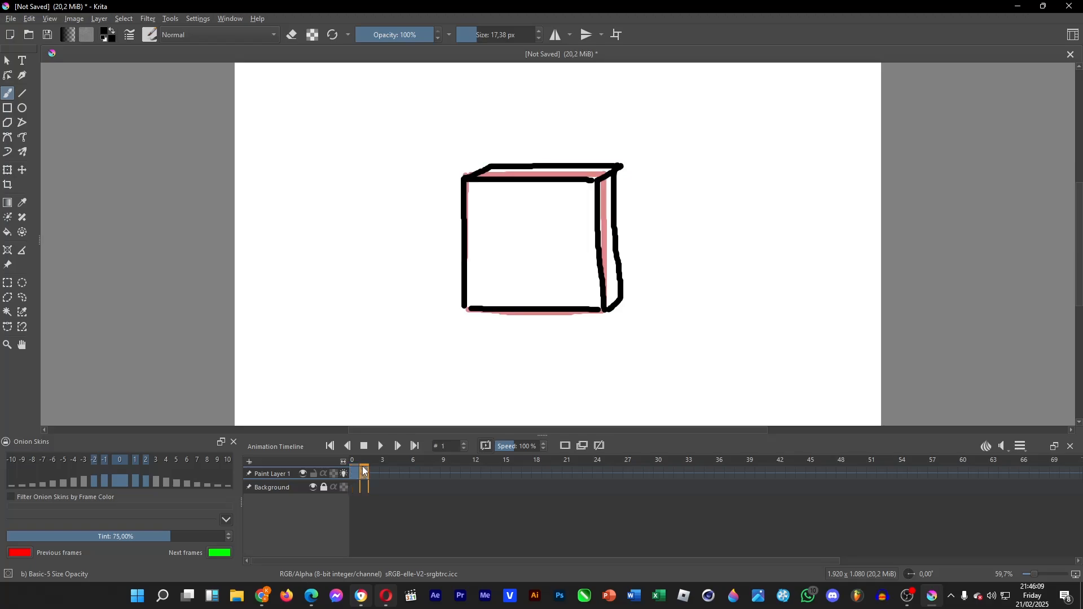
{"action": "left_click", "coordinate": [373, 473]}
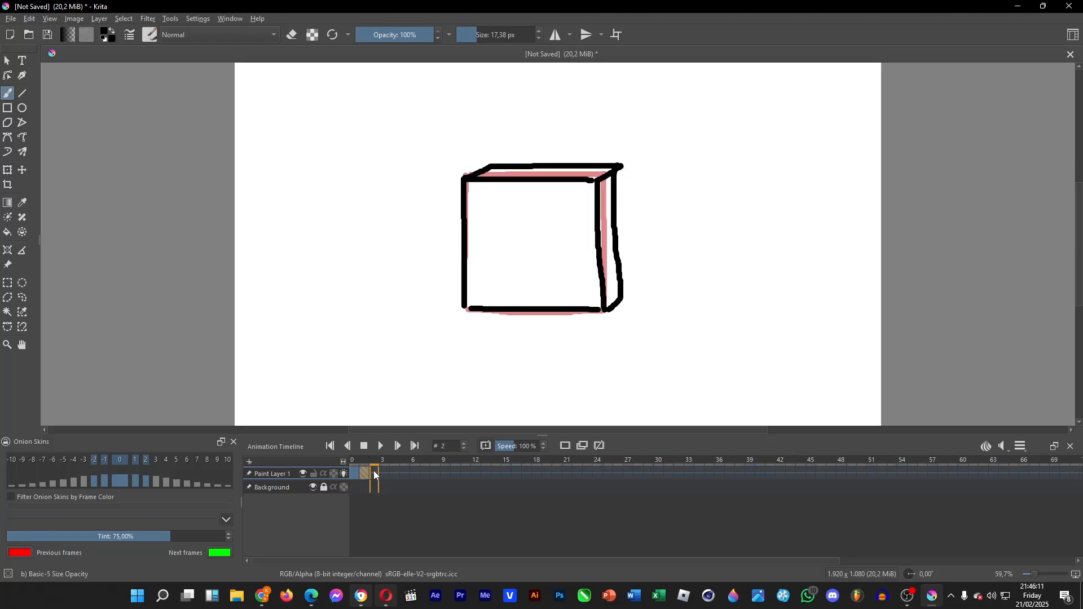
{"action": "right_click", "coordinate": [367, 474]}
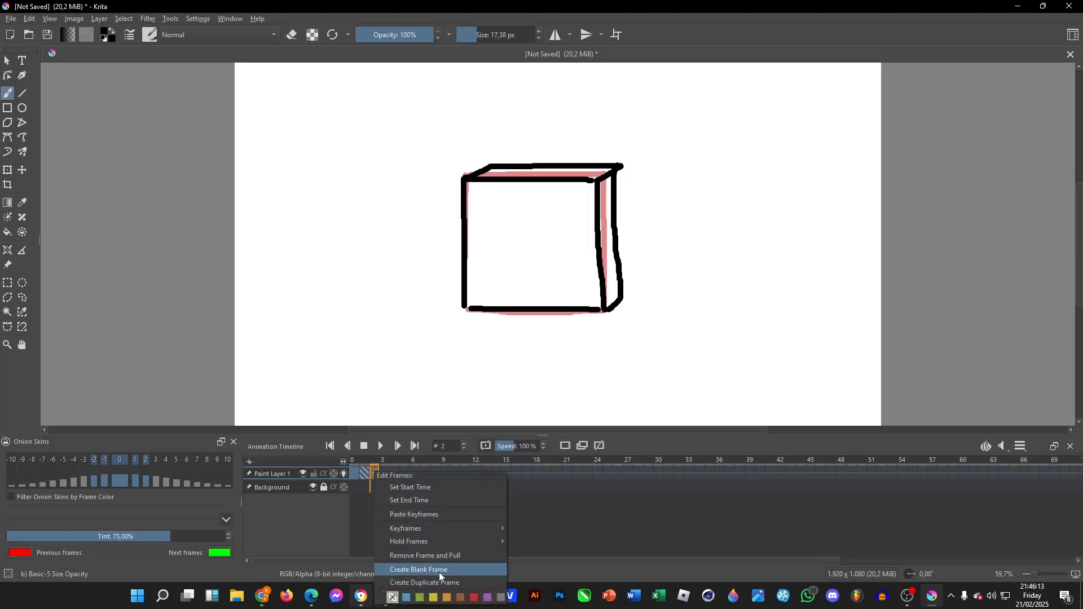
{"action": "left_click", "coordinate": [419, 569]}
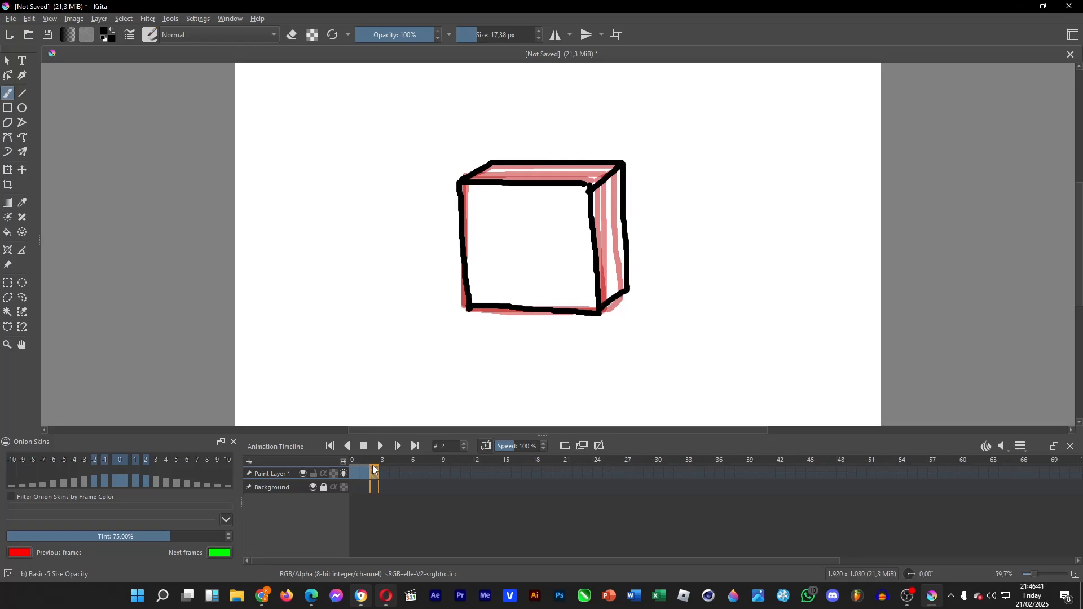
Move to frame 3 and sketch the in-between rotated cube drawings up to frame 9.
{"action": "left_click", "coordinate": [384, 473]}
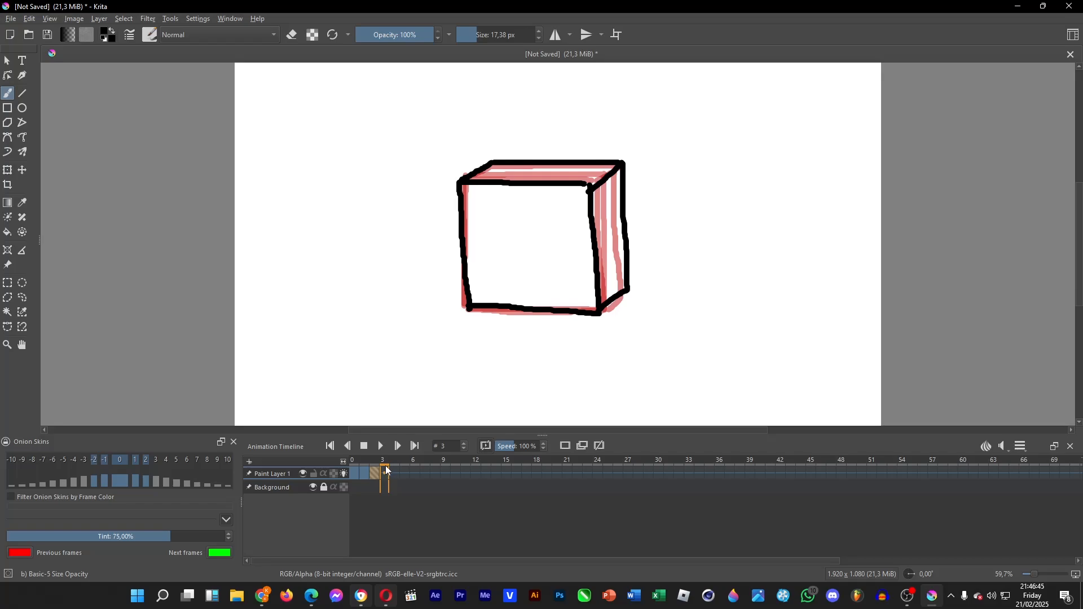
{"action": "left_click", "coordinate": [384, 473]}
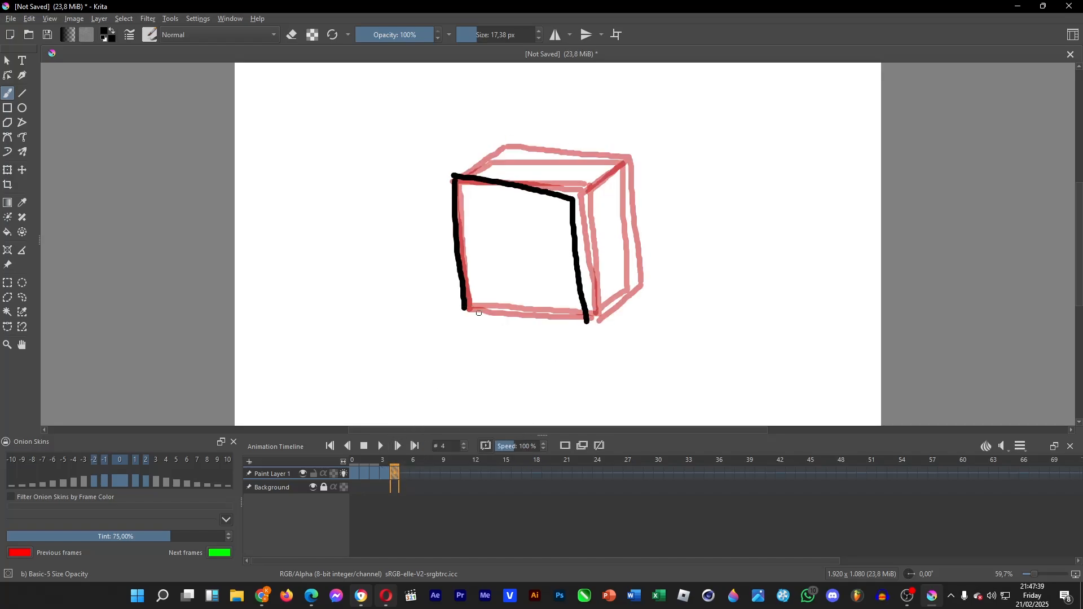
{"action": "left_click", "coordinate": [397, 445]}
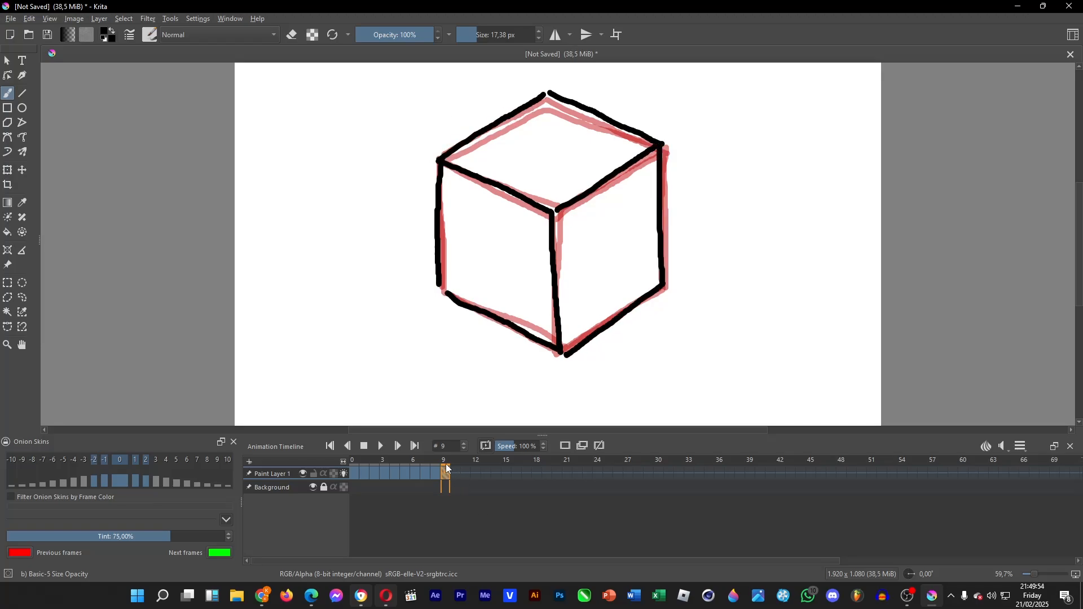
View an intermediate frame, play the animation, and stop back on the square frame.
{"action": "left_click", "coordinate": [406, 460]}
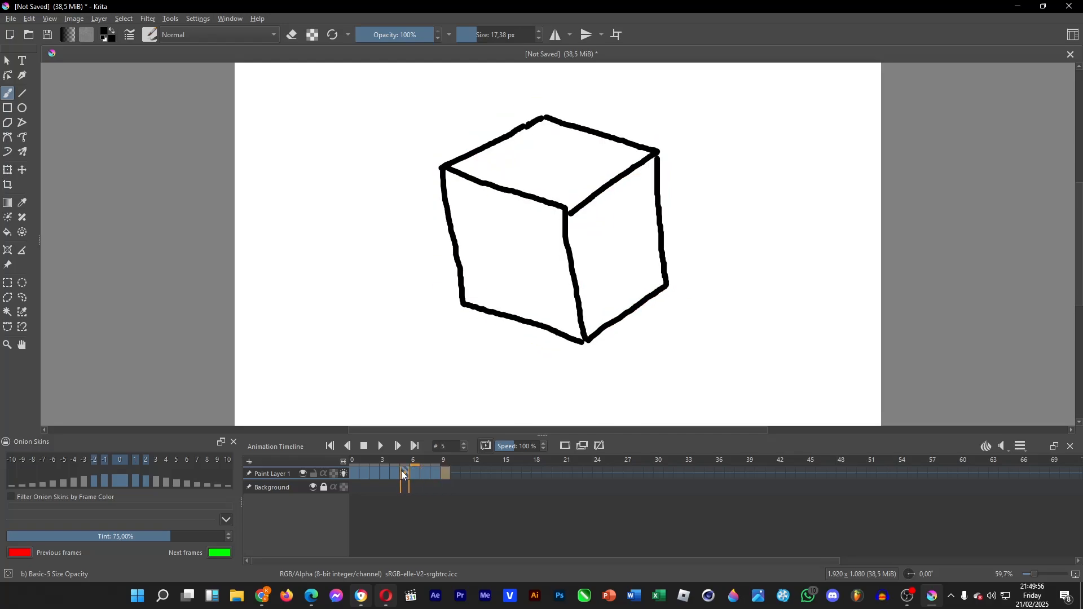
{"action": "left_click", "coordinate": [381, 446]}
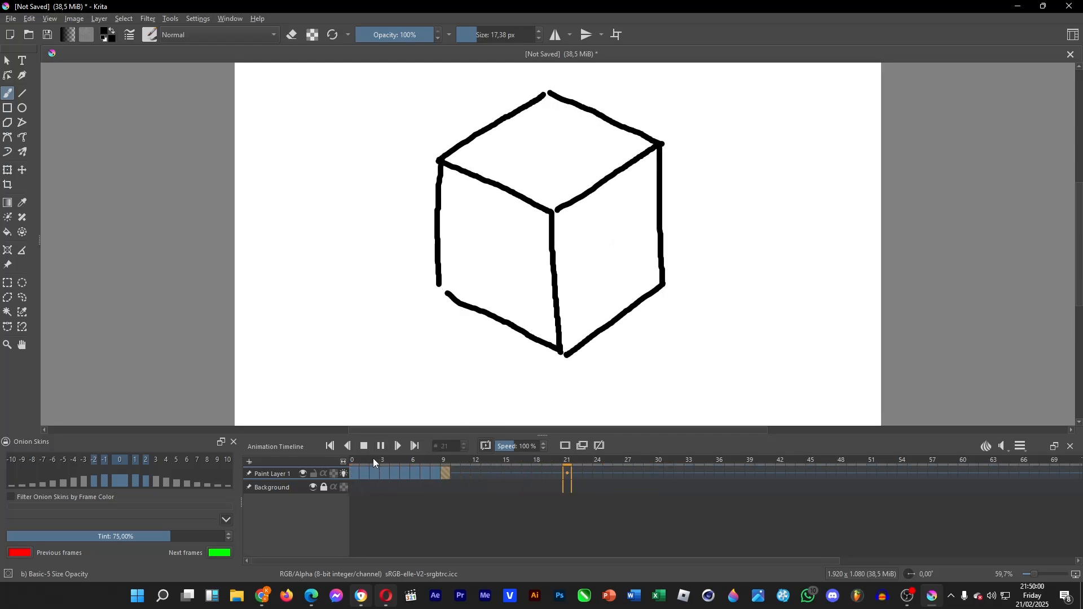
{"action": "left_click", "coordinate": [382, 460]}
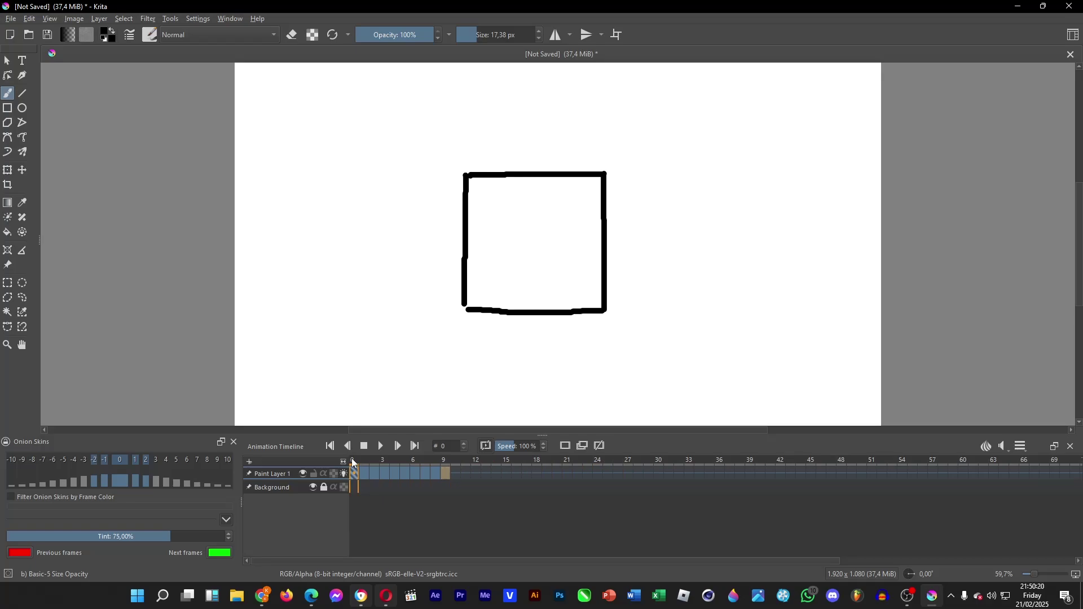
{"action": "left_click", "coordinate": [380, 445]}
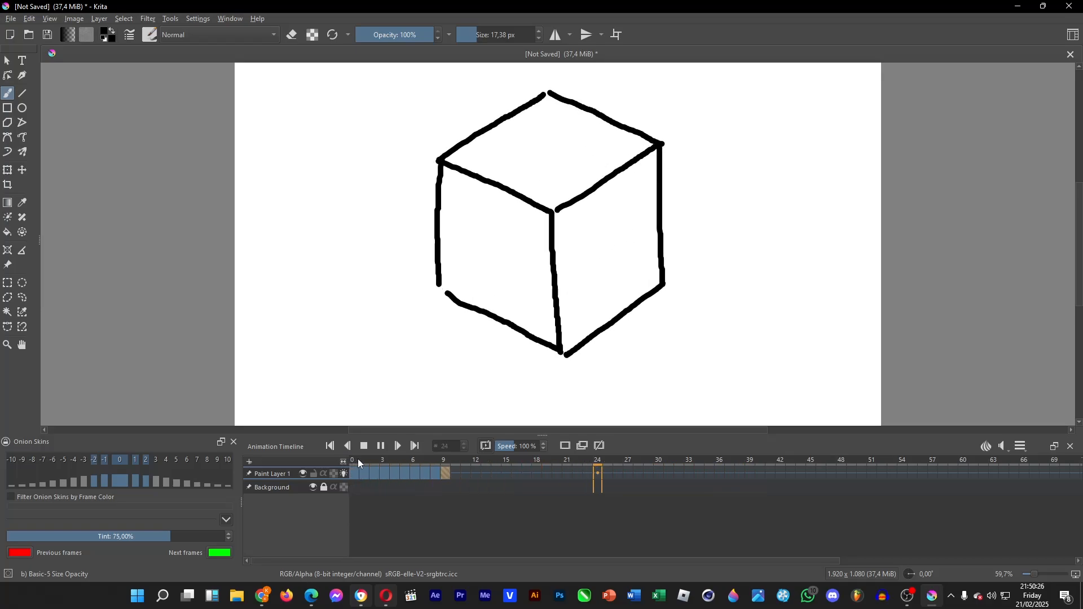
{"action": "left_click", "coordinate": [350, 461]}
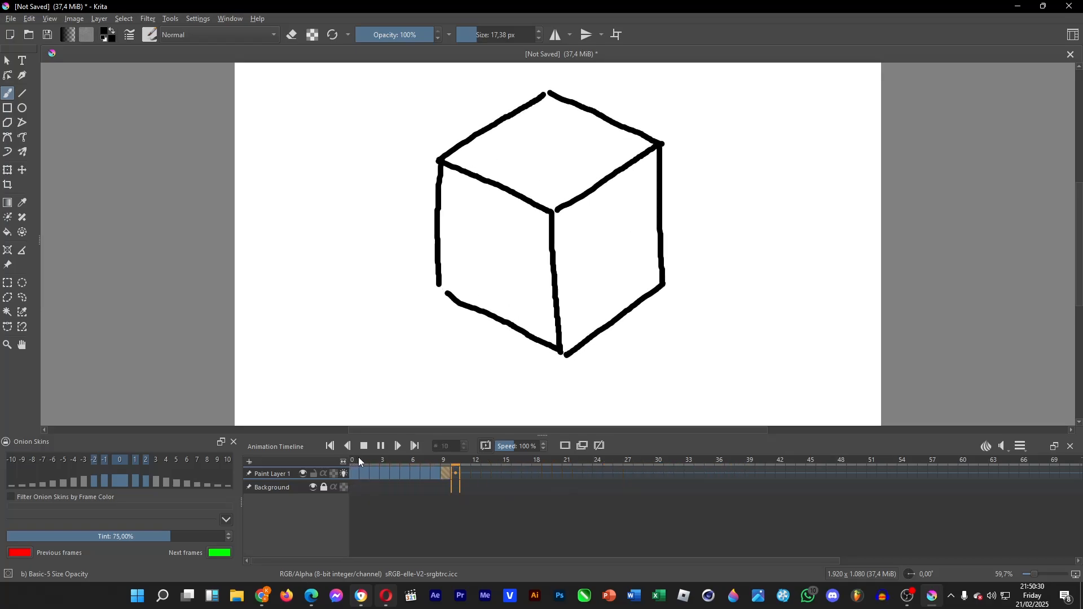
{"action": "left_click", "coordinate": [606, 473]}
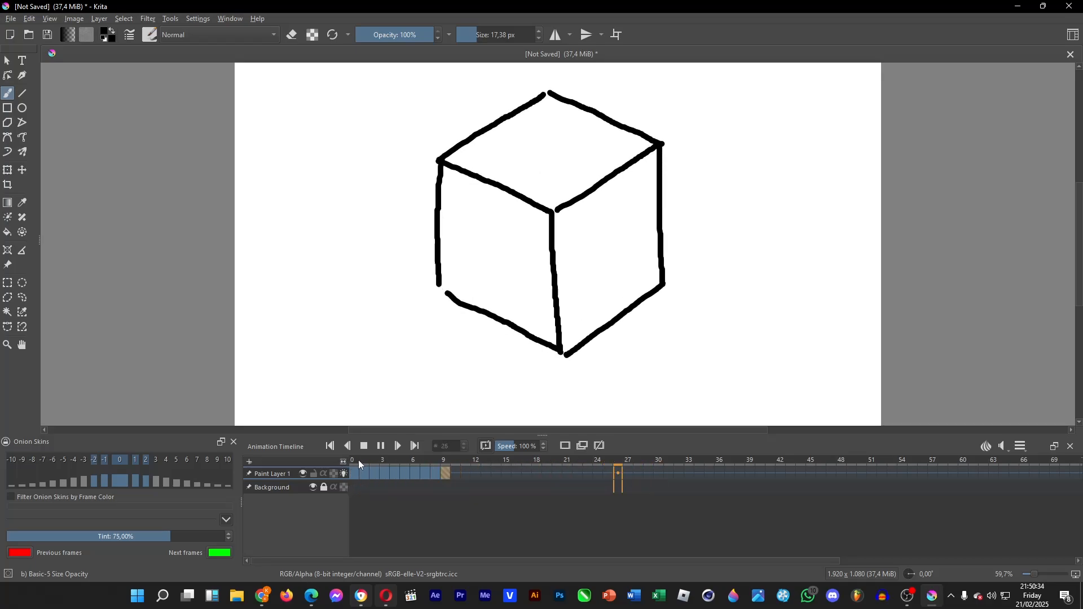
{"action": "left_click", "coordinate": [352, 461]}
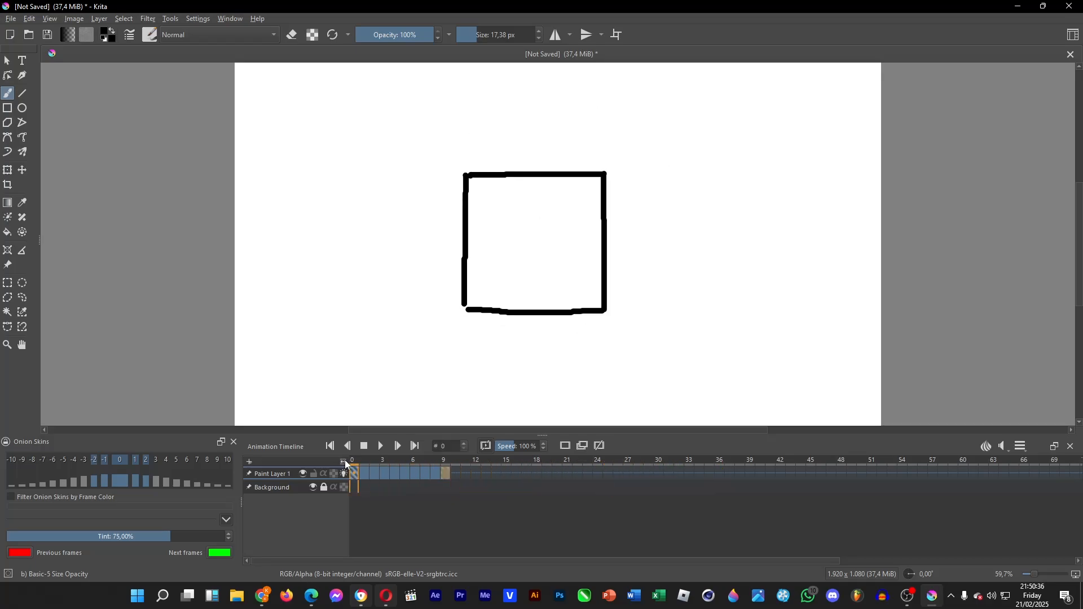